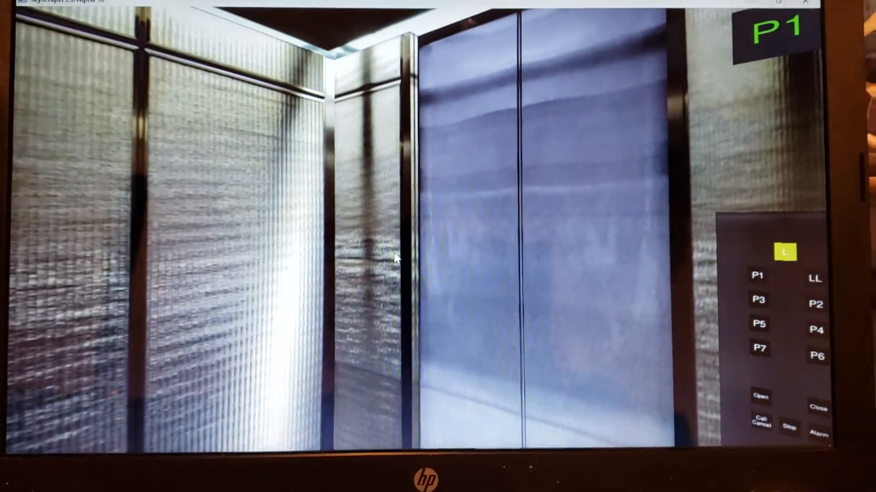
Step: Ride the car down with L lit as the indicator changes from P1 to LL
click(814, 279)
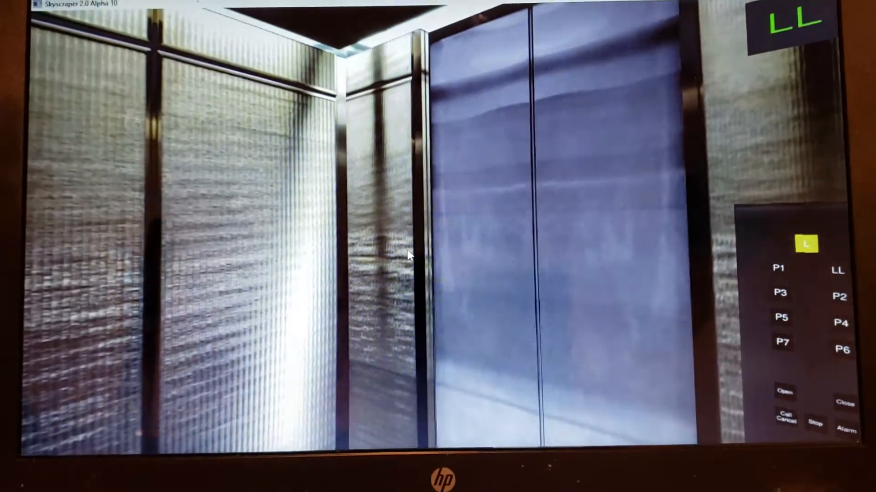